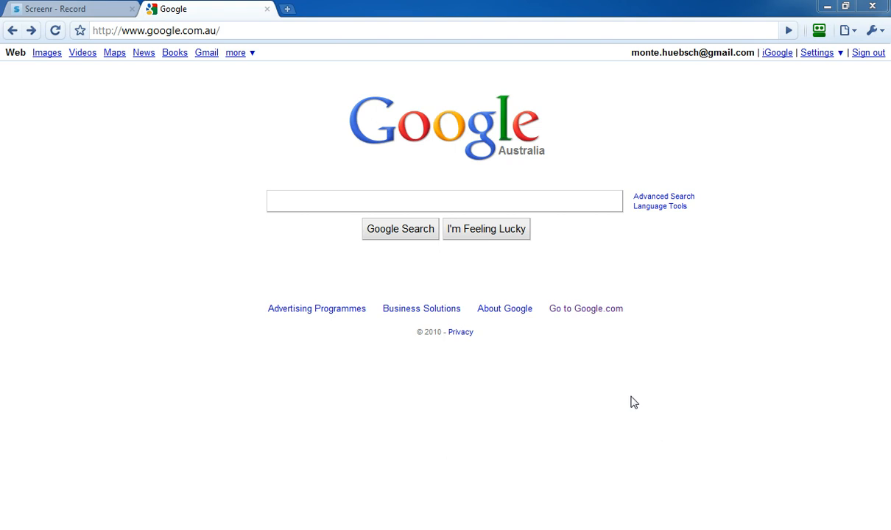
Search Google for 'google alerts' chosen from the suggestions.
click(445, 200)
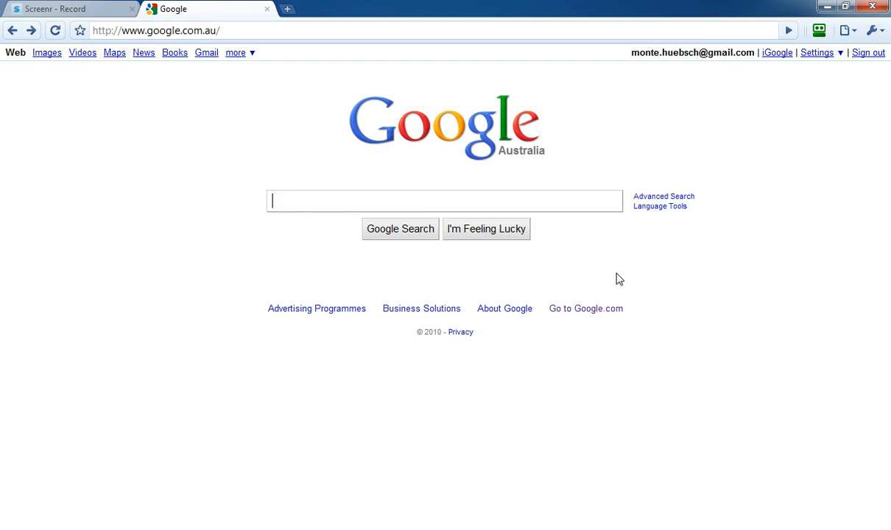
text(Google A)
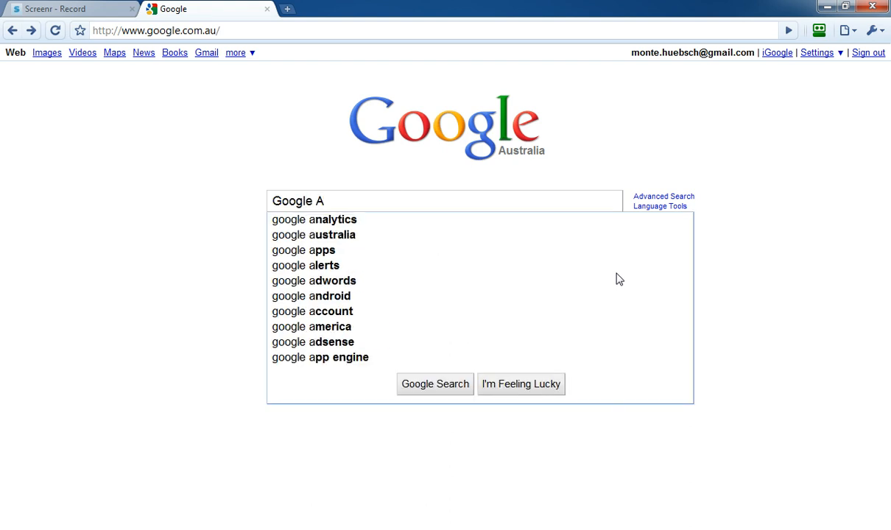
click(306, 266)
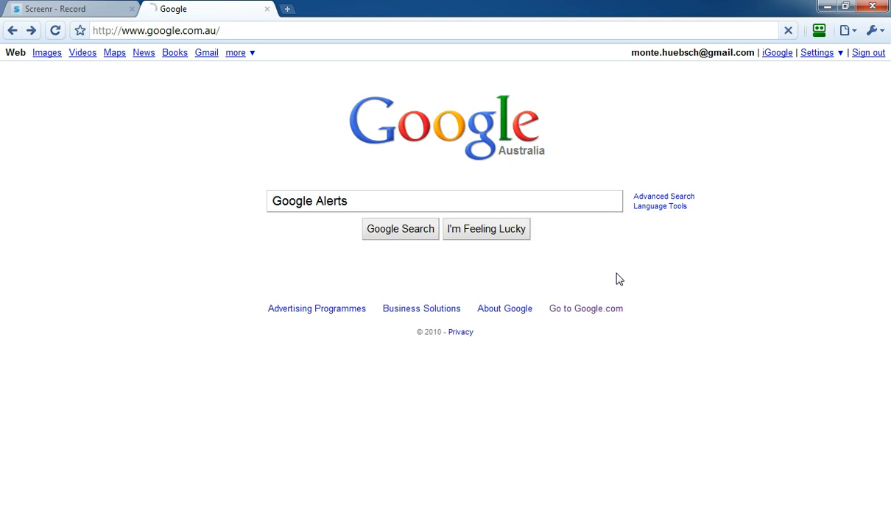
click(401, 229)
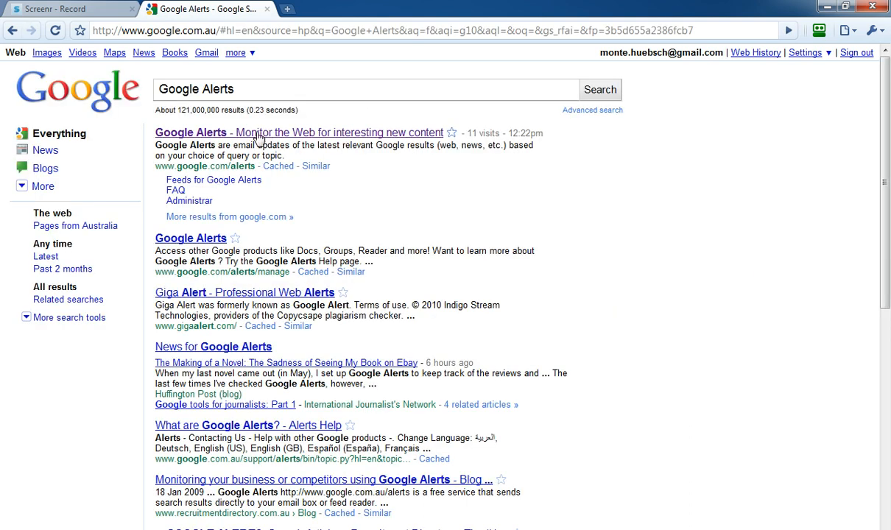
mouse_move(312, 141)
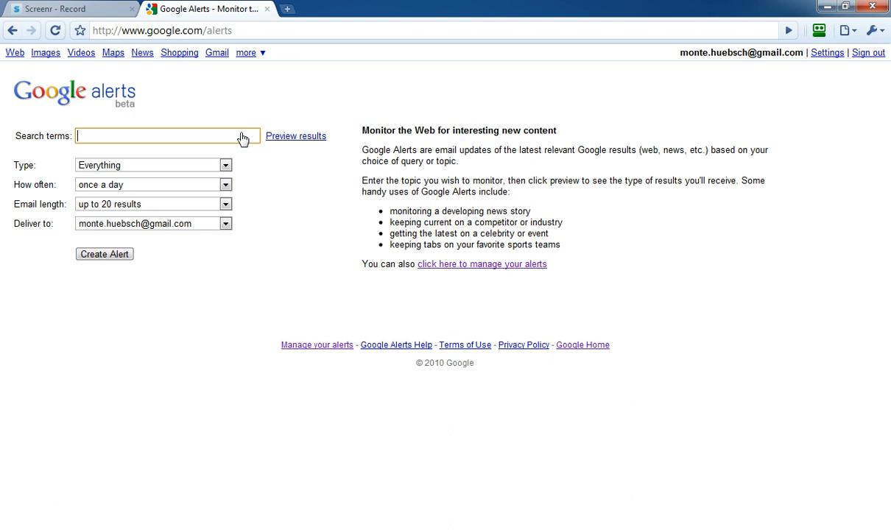
mouse_move(621, 312)
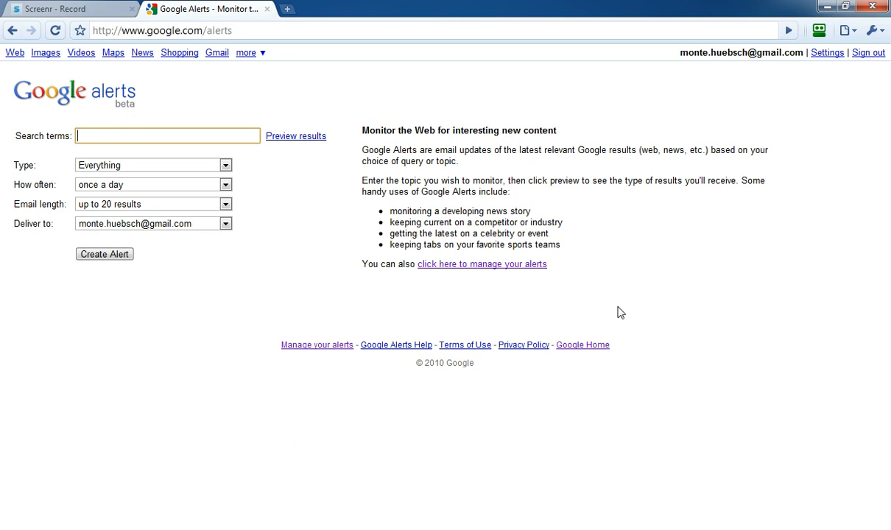
mouse_move(622, 262)
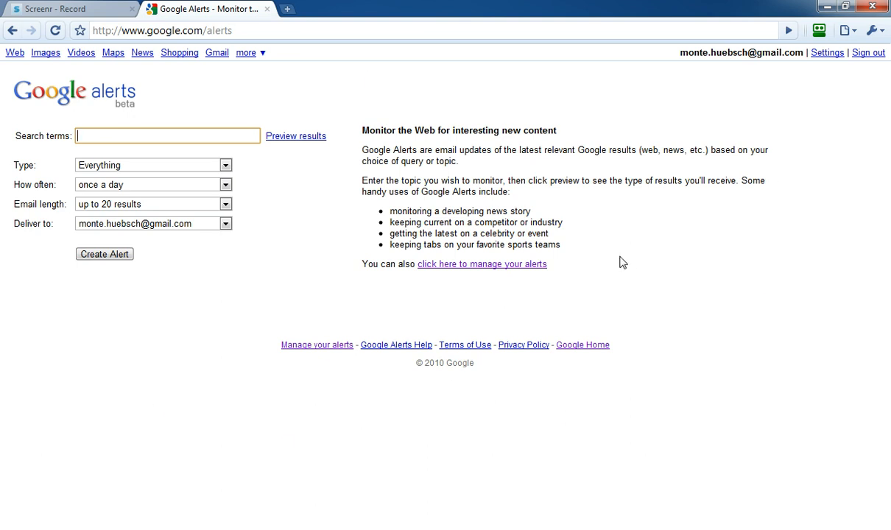
mouse_move(293, 262)
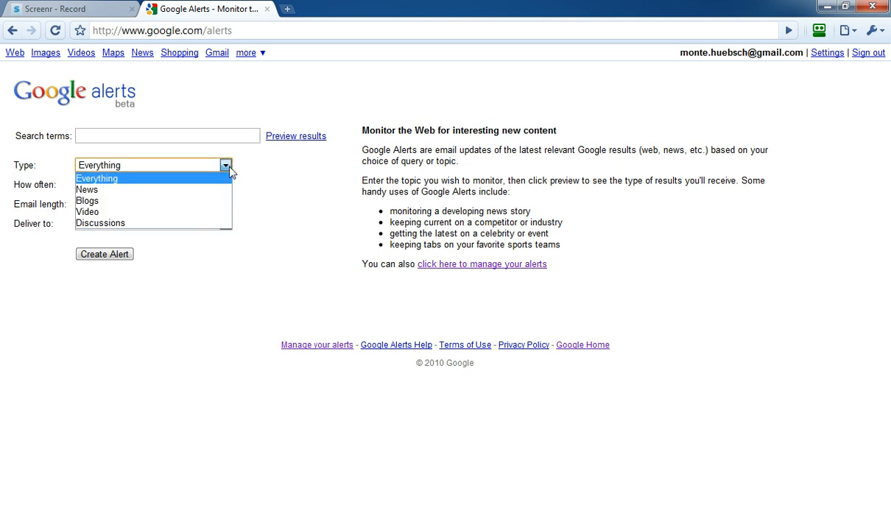
mouse_move(203, 186)
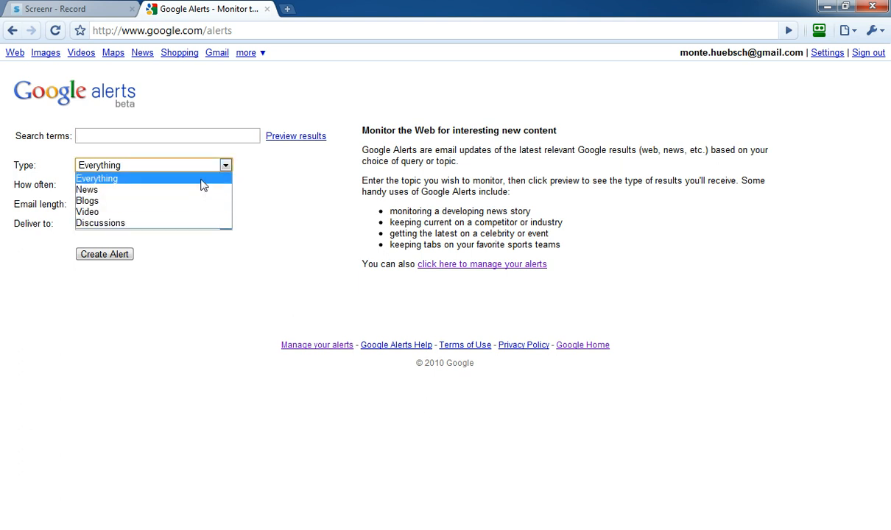
mouse_move(192, 200)
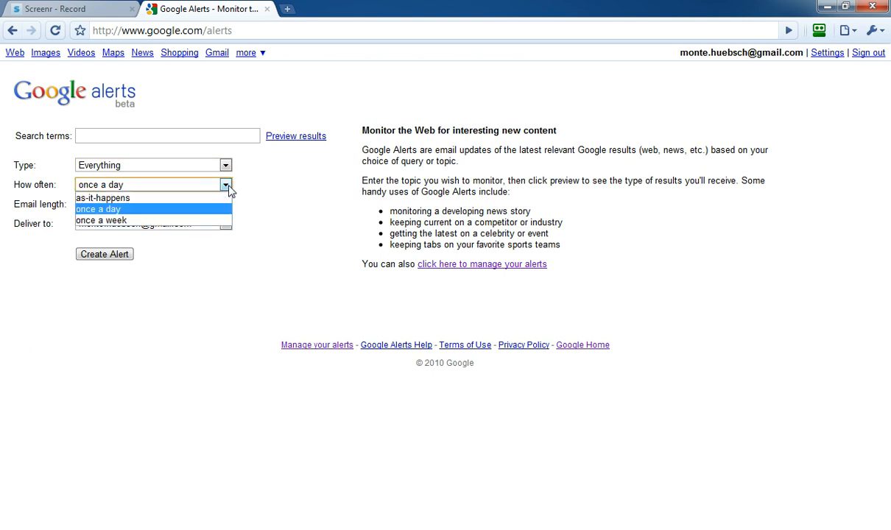
Keep the alert frequency at once a day in the new-alert form.
click(97, 209)
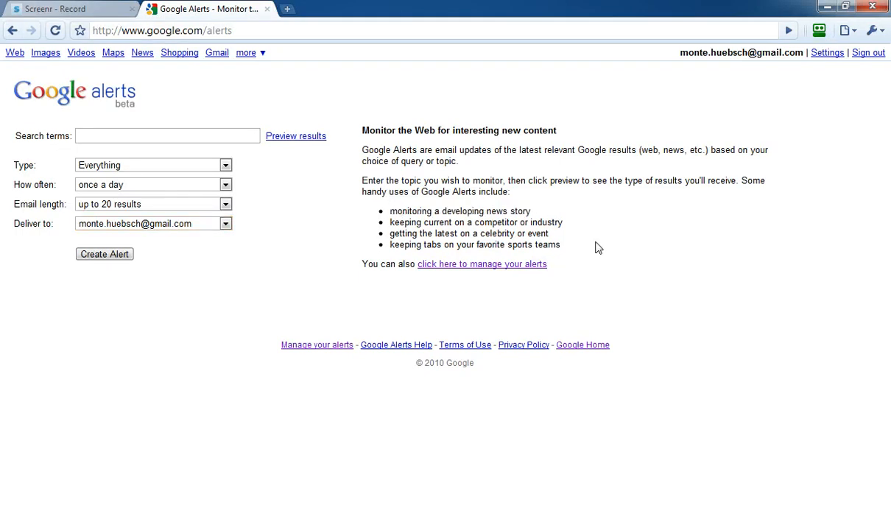
drag(478, 220, 563, 221)
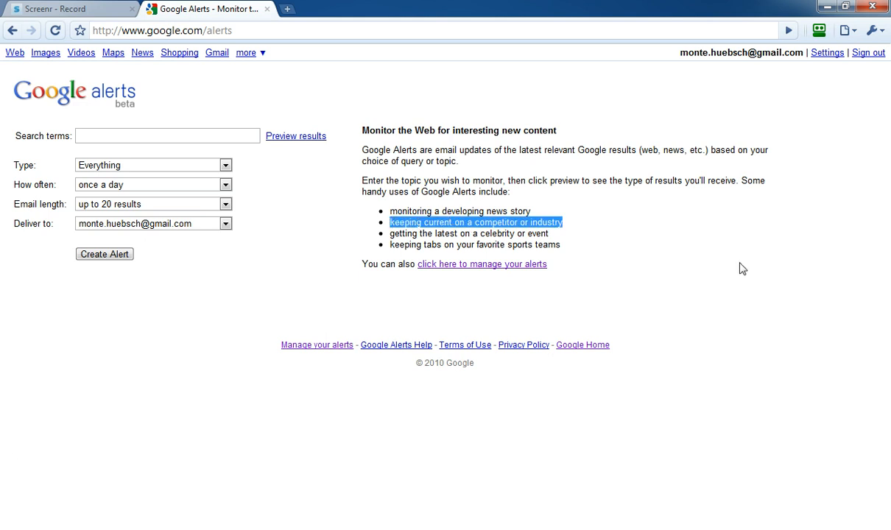
mouse_move(736, 277)
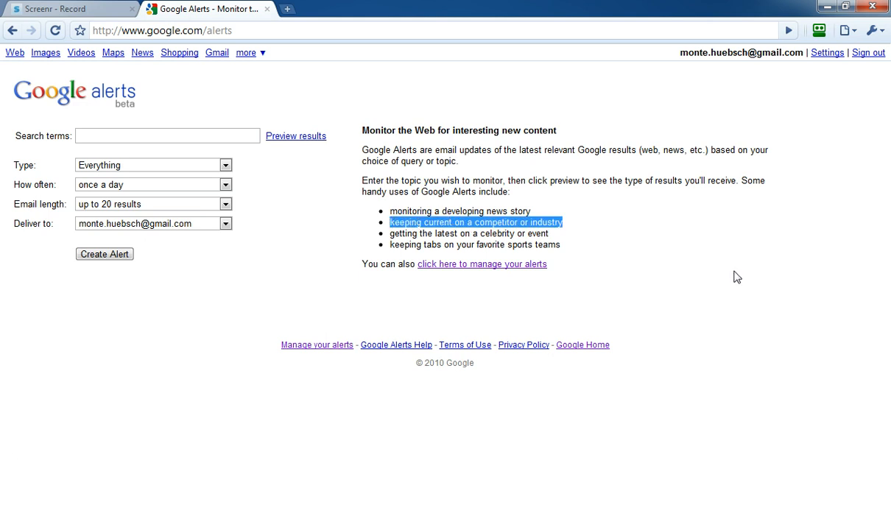
mouse_move(124, 150)
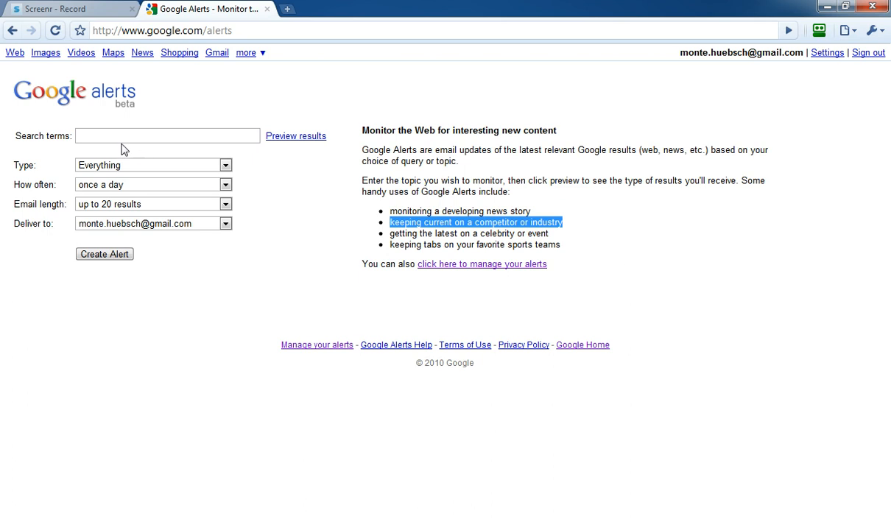
text(Monte Huebsch)
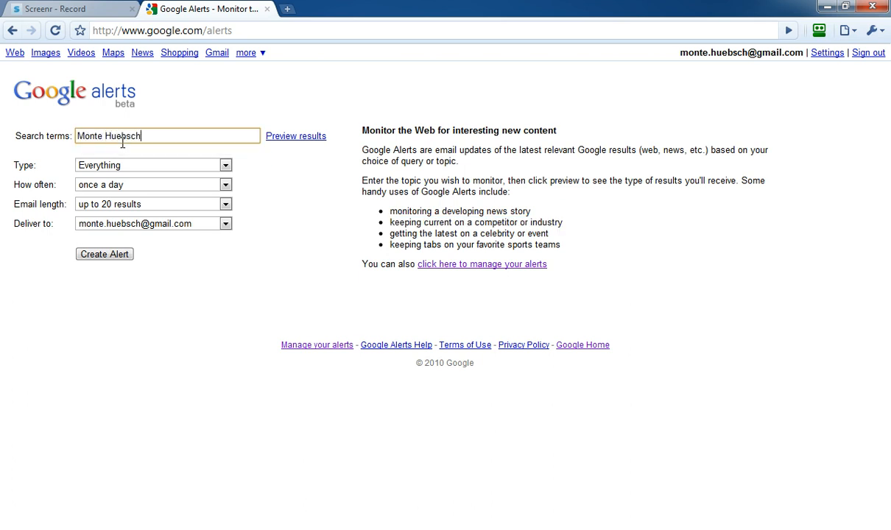
click(295, 136)
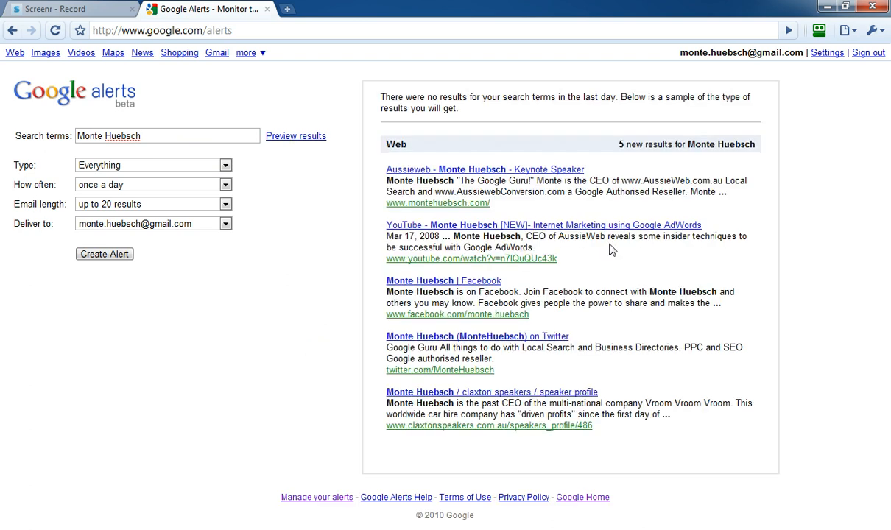
mouse_move(492, 180)
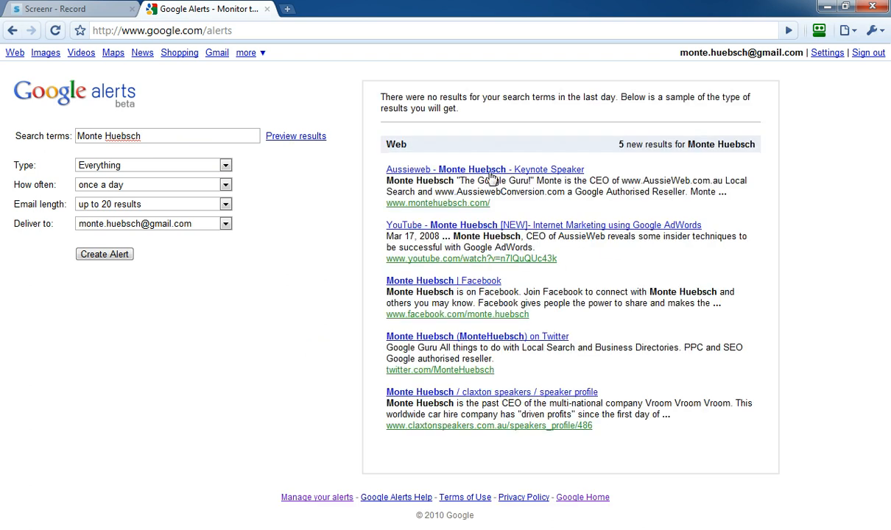
mouse_move(567, 280)
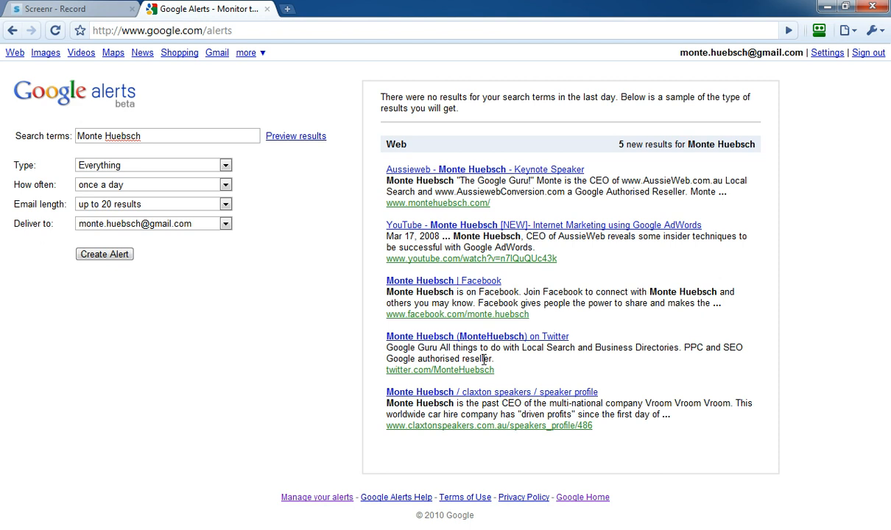
mouse_move(635, 287)
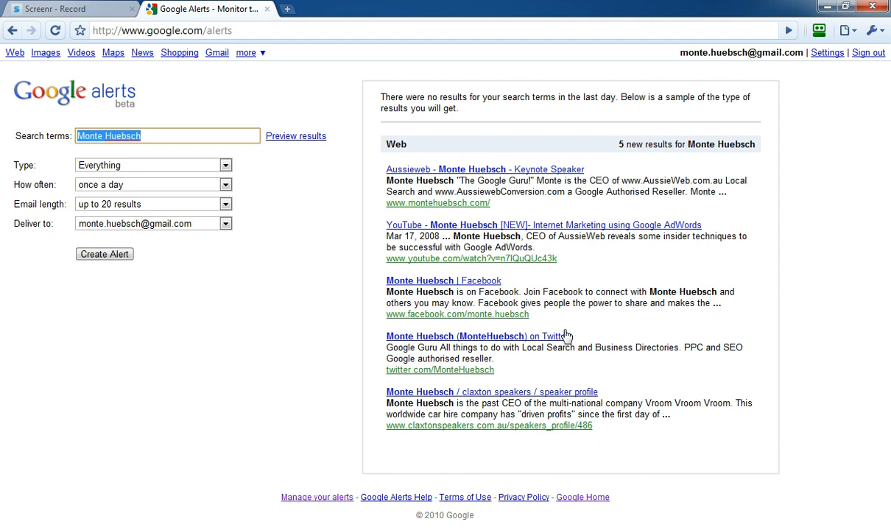
mouse_move(611, 232)
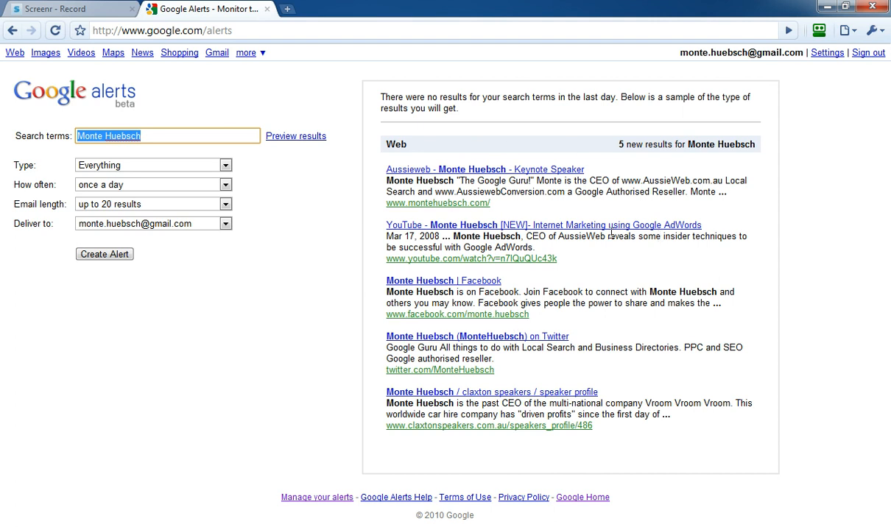
mouse_move(657, 269)
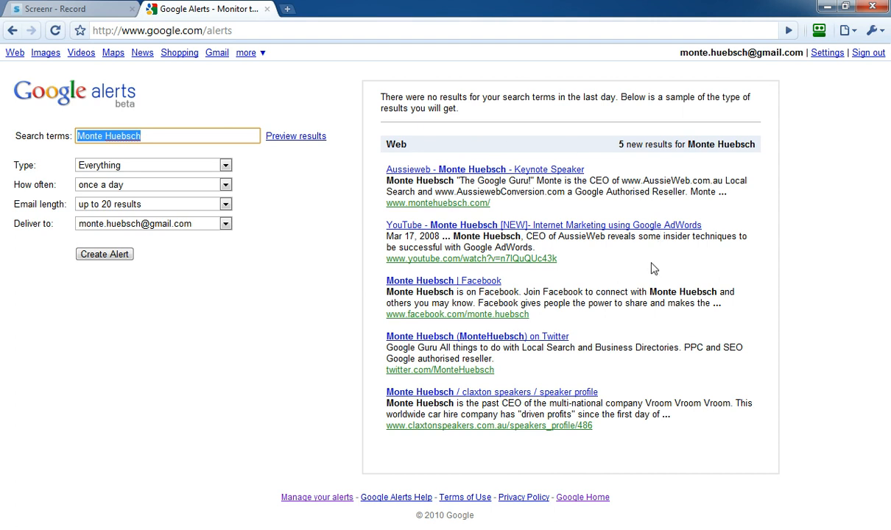
mouse_move(643, 271)
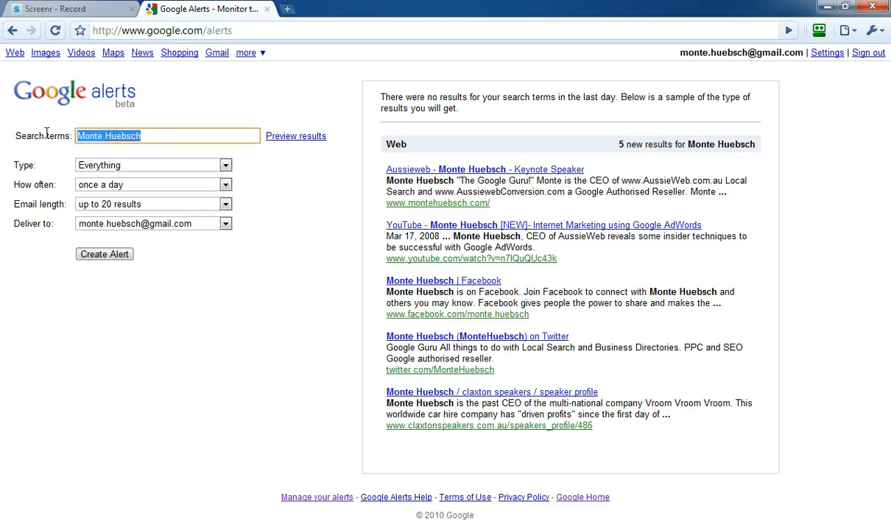
Replace the search term with Aussieweb.
text(Aussieweb)
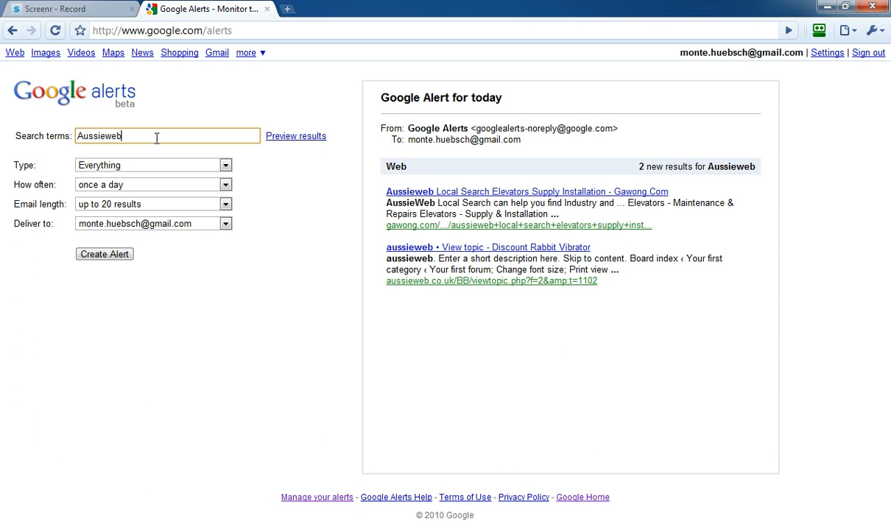
Enter the search term Matt Cutts and review its news, blog and web preview results.
text(M)
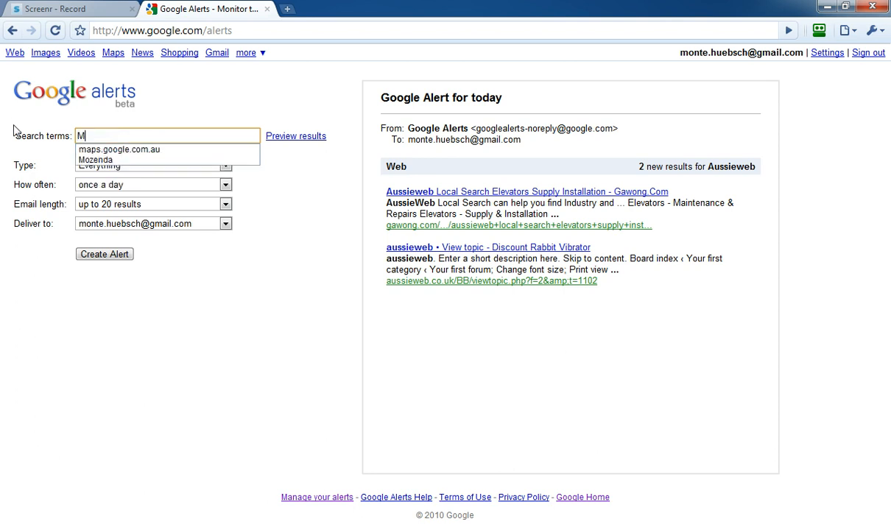
text(att Cutt)
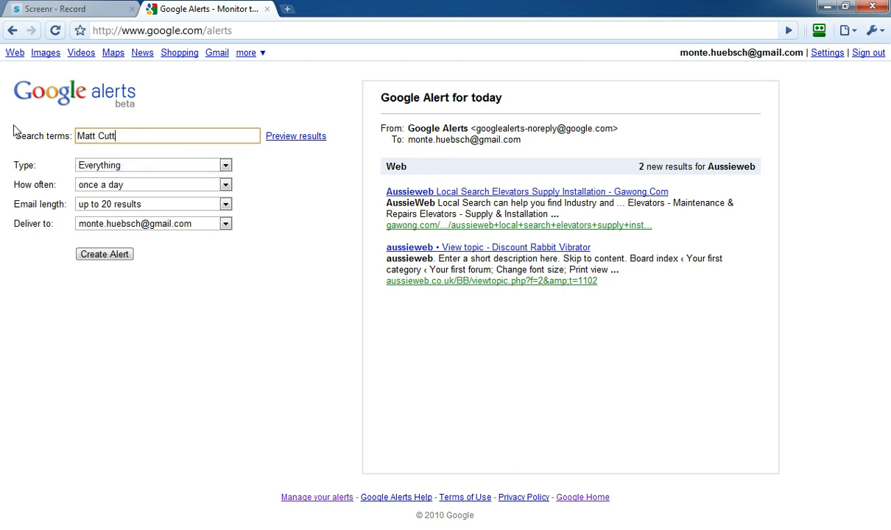
click(296, 135)
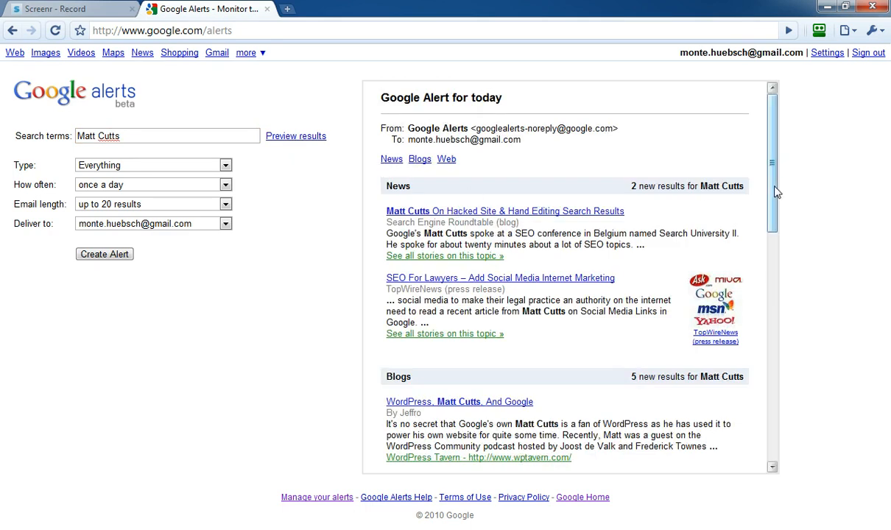
scroll(down, 3)
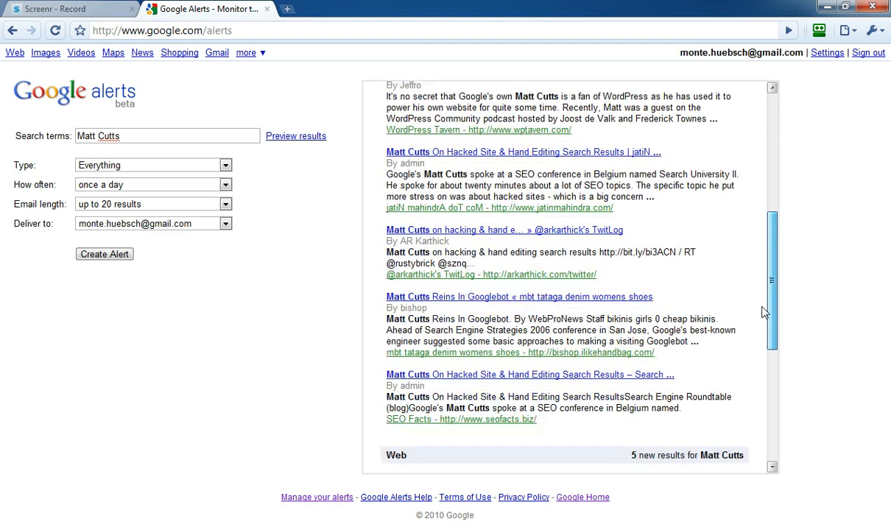
scroll(down, 3)
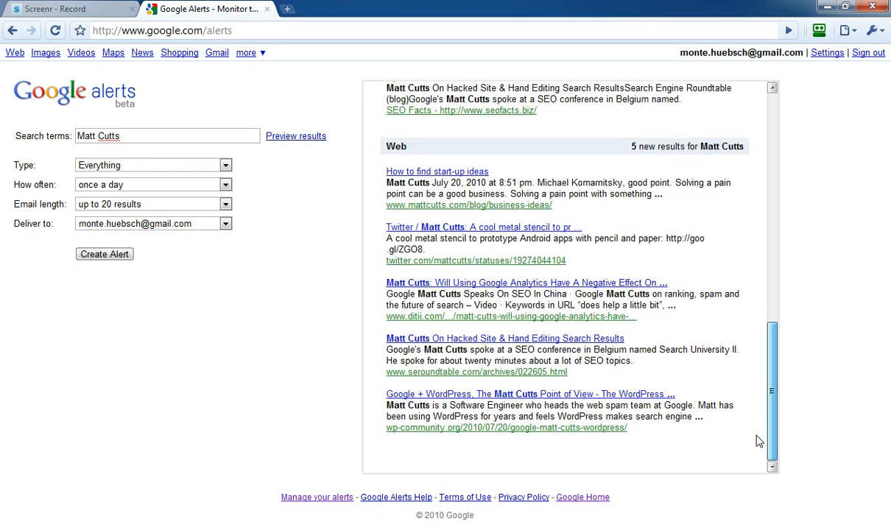
click(103, 254)
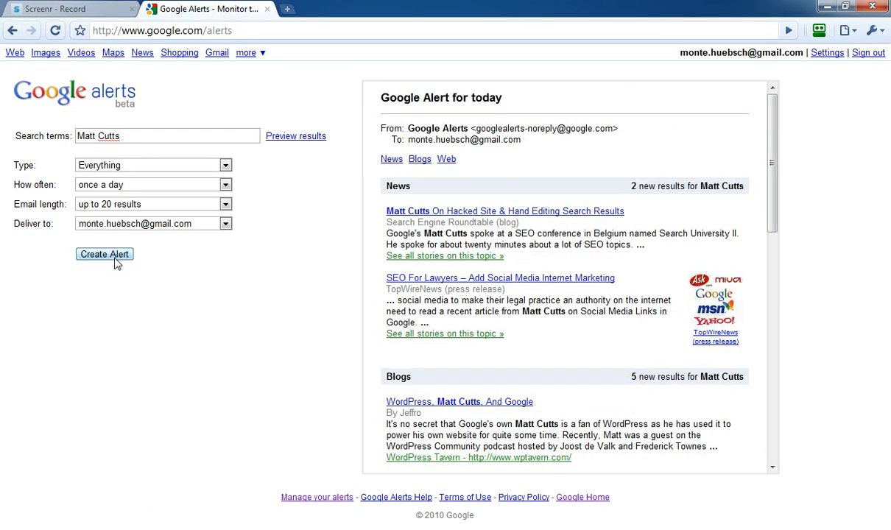
Create the Matt Cutts alert, adding it to the Manage your alerts list.
click(104, 253)
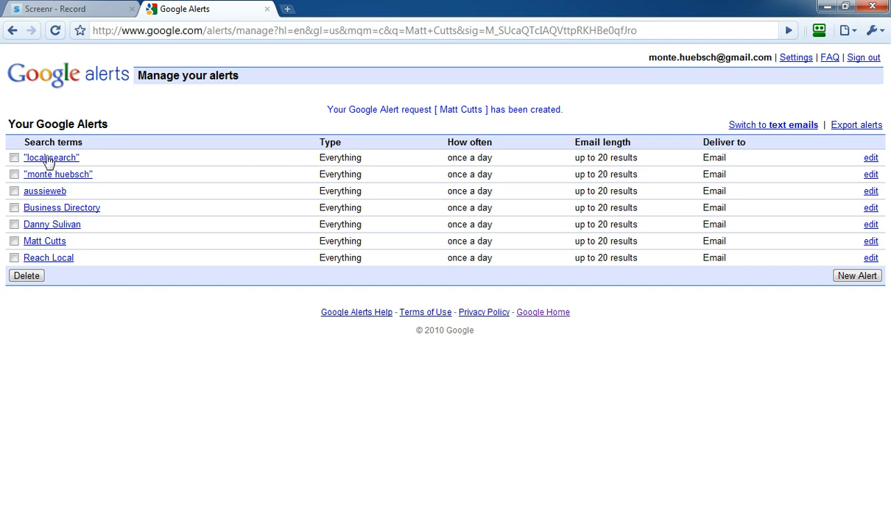
mouse_move(42, 180)
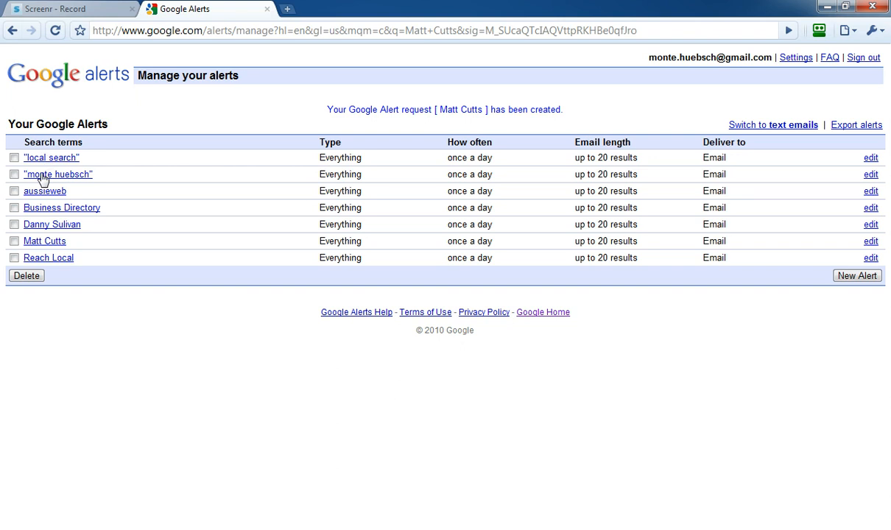
mouse_move(52, 197)
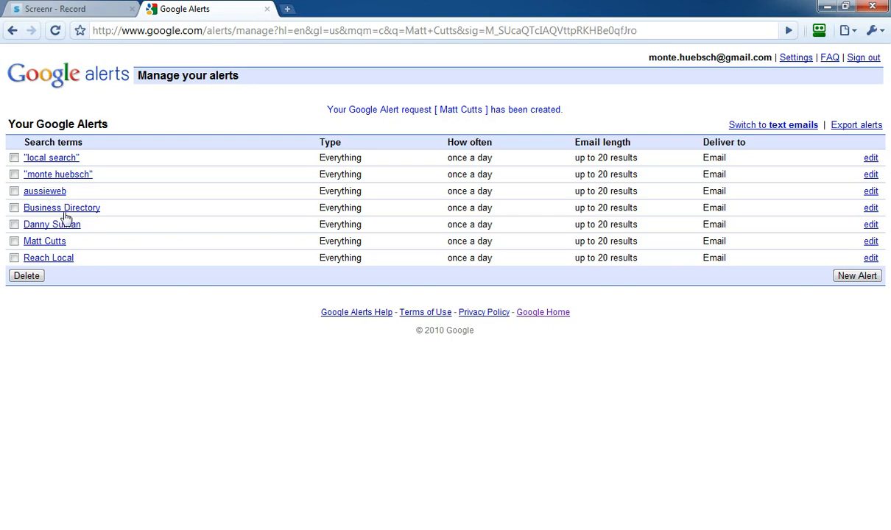
mouse_move(51, 213)
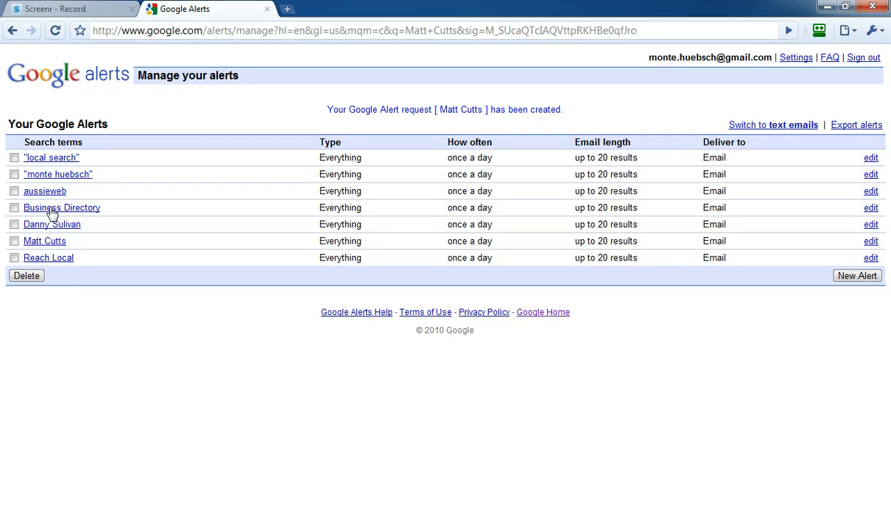
mouse_move(59, 228)
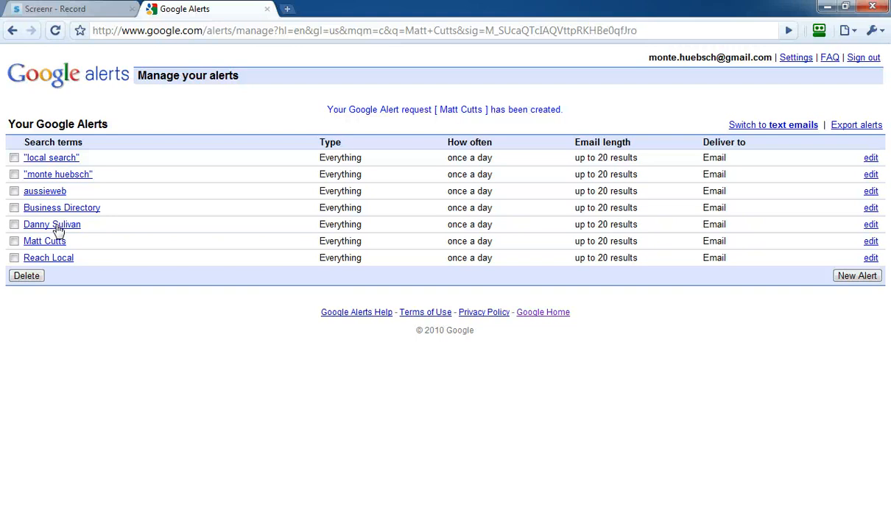
mouse_move(50, 242)
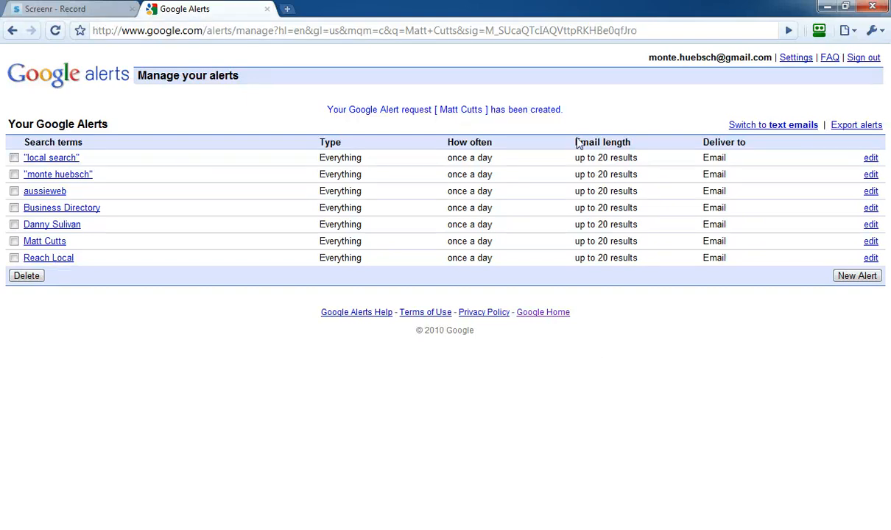
mouse_move(106, 162)
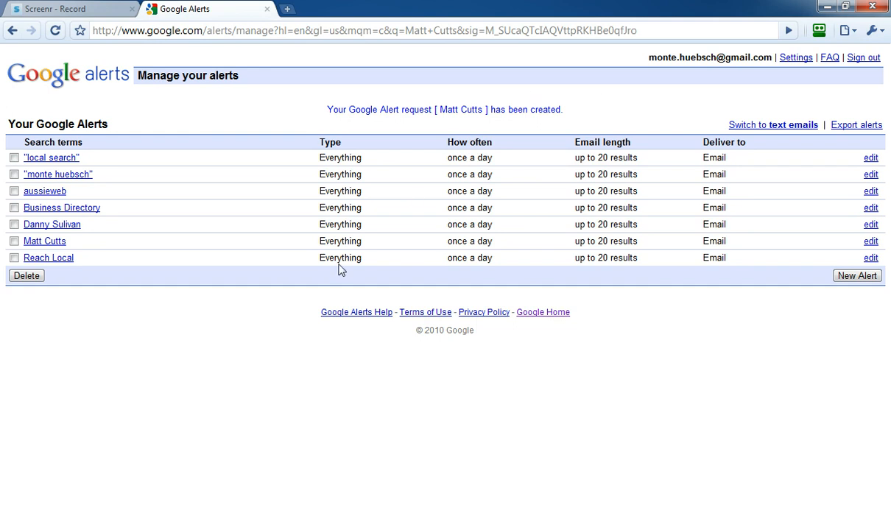
mouse_move(274, 340)
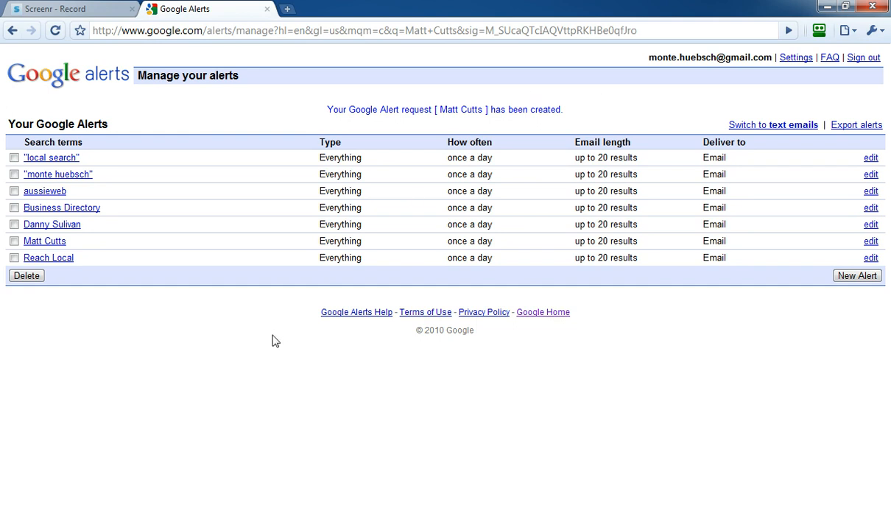
mouse_move(124, 292)
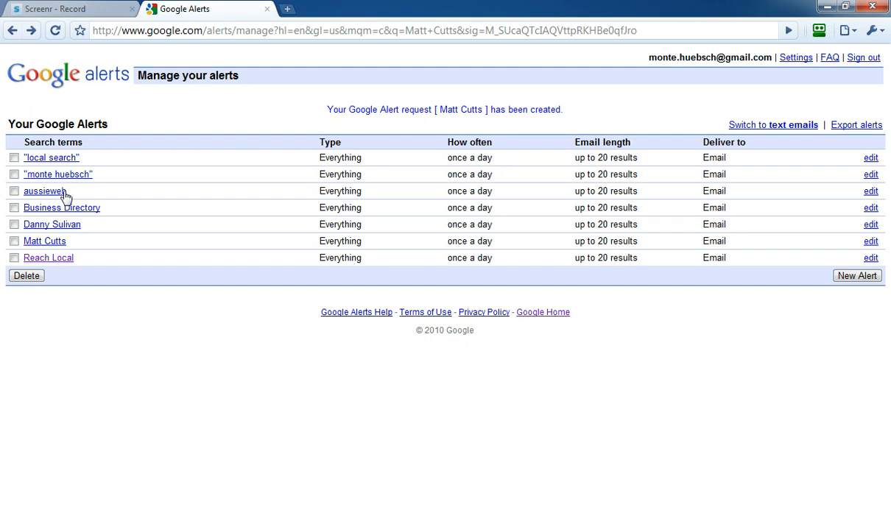
mouse_move(573, 419)
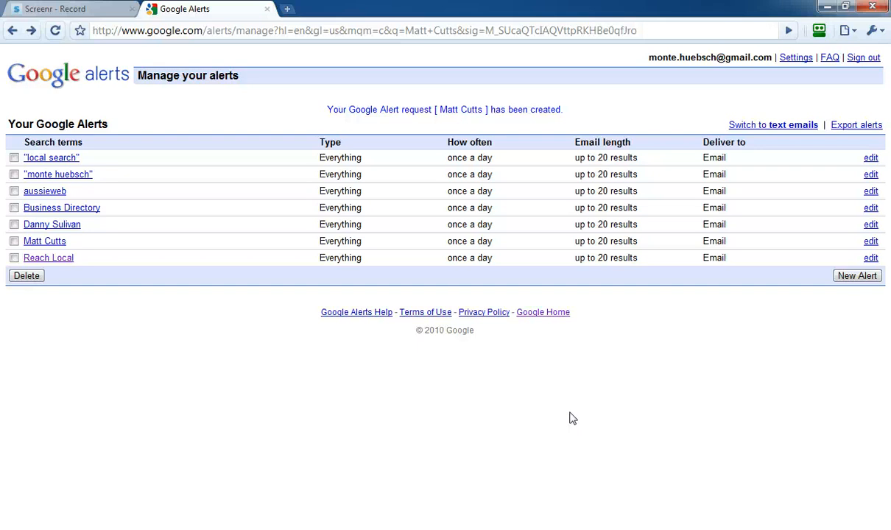
mouse_move(418, 398)
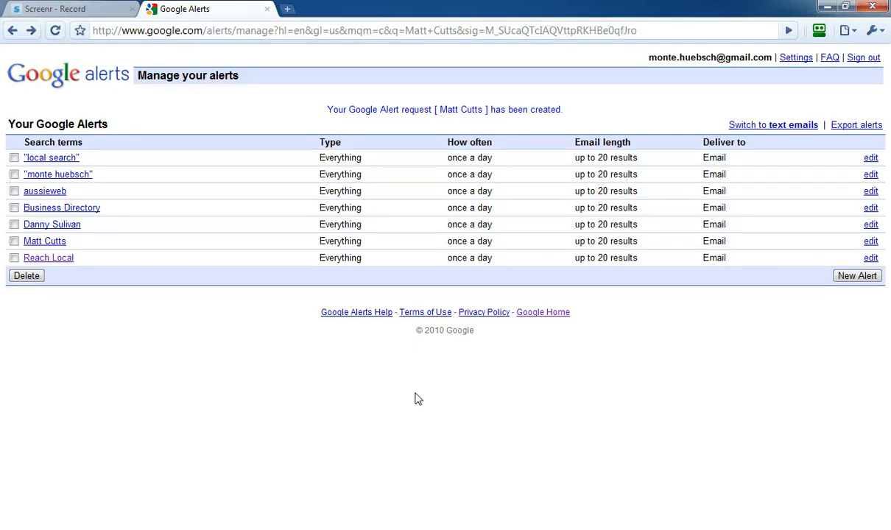
mouse_move(293, 521)
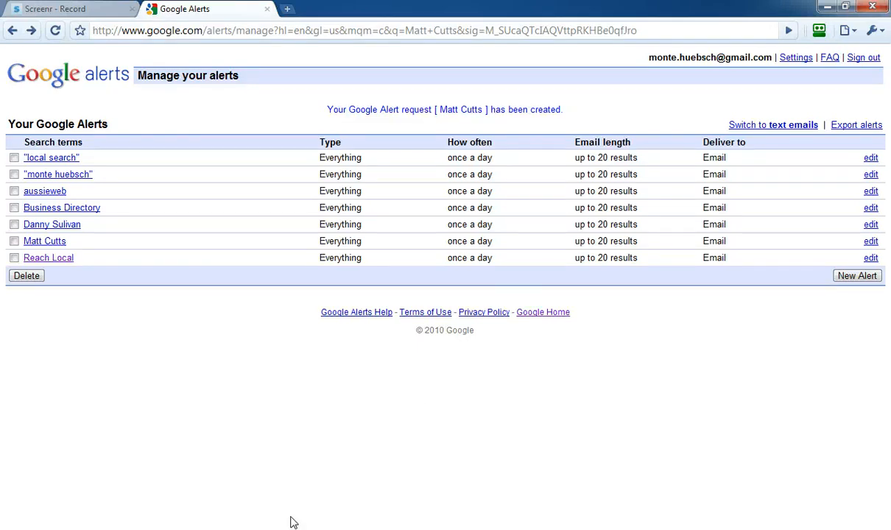